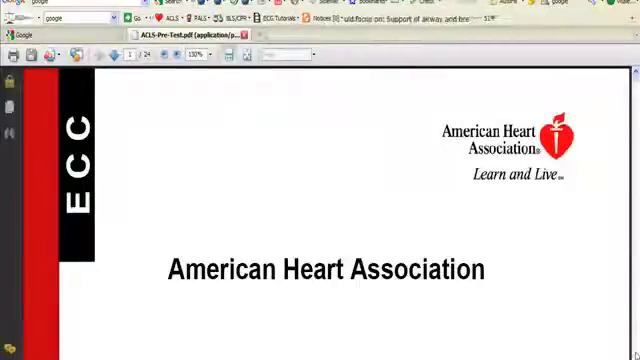
Move from the ACLS pre-test cover through the next pages down to the written test questions.
scroll(down, 3)
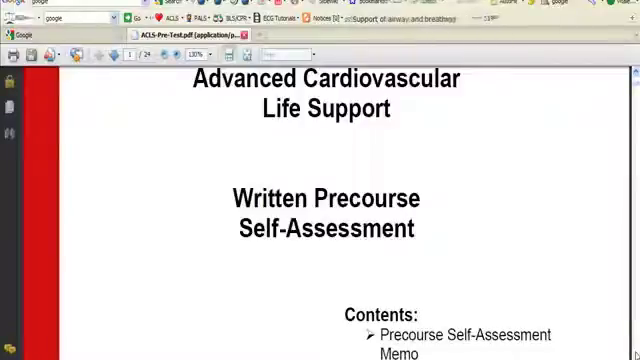
scroll(down, 3)
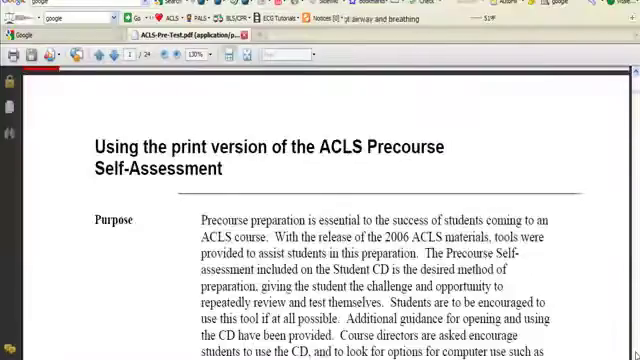
click(177, 56)
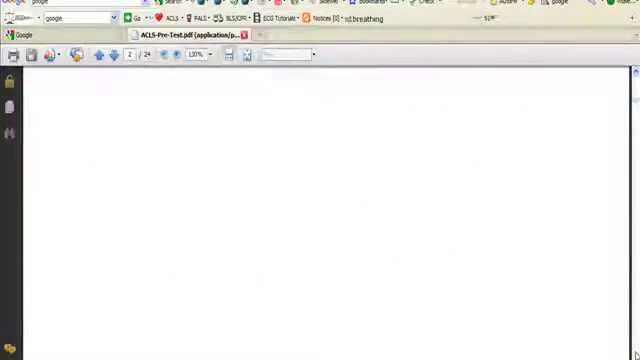
scroll(down, 3)
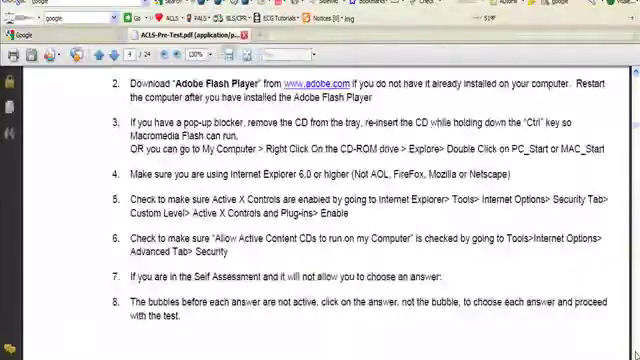
scroll(down, 3)
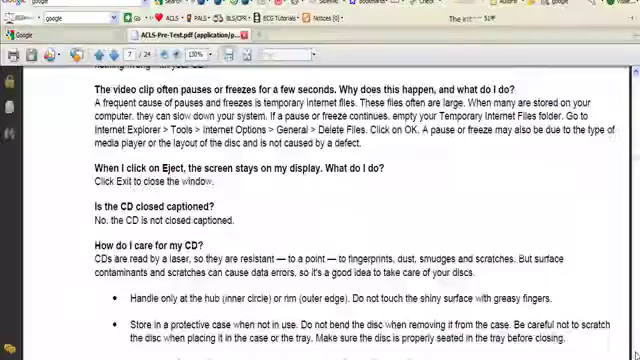
scroll(down, 3)
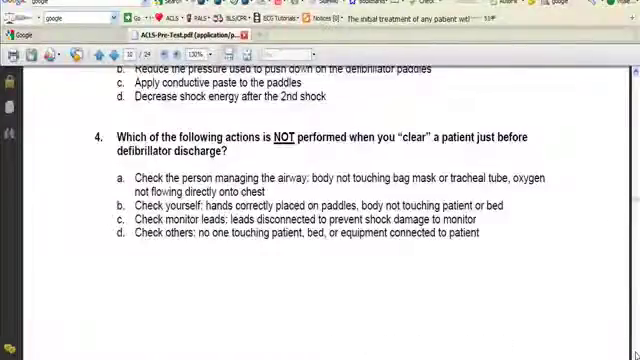
scroll(down, 3)
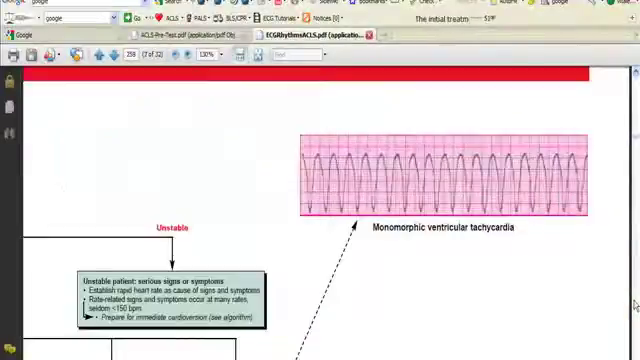
Scroll the ECG rhythms PDF to the monomorphic VT and reentry tachycardia pages.
scroll(down, 3)
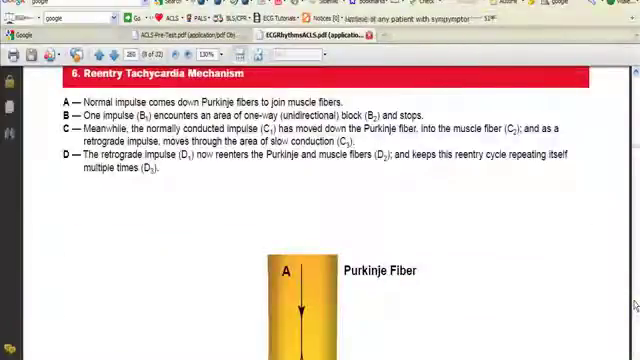
scroll(down, 3)
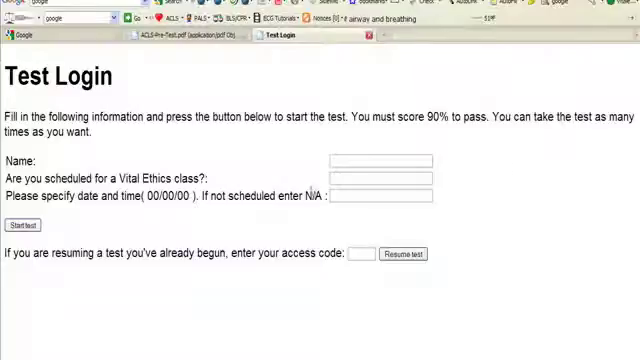
Log into the test as 'Joe Cool', answer question 1 True, and move down through the remaining questions.
text(Joe Cool)
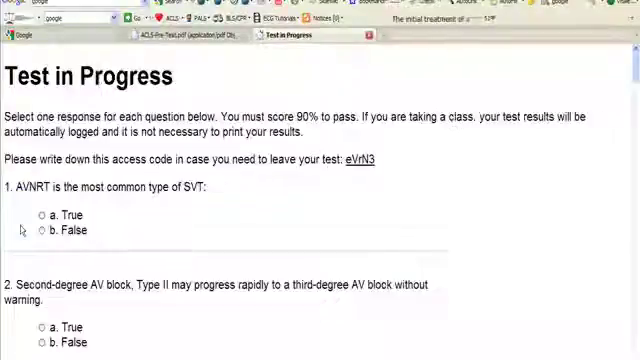
click(41, 216)
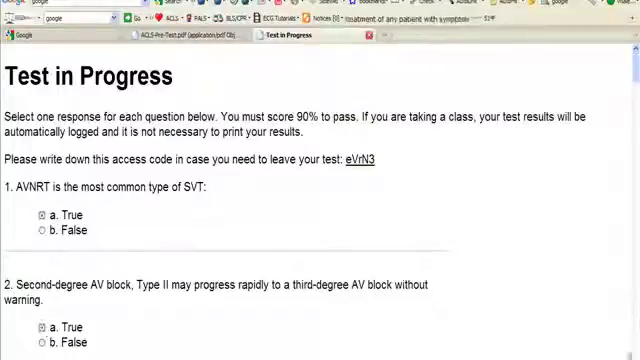
scroll(down, 3)
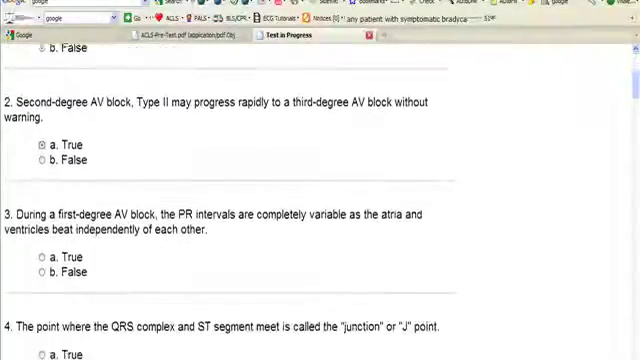
scroll(down, 3)
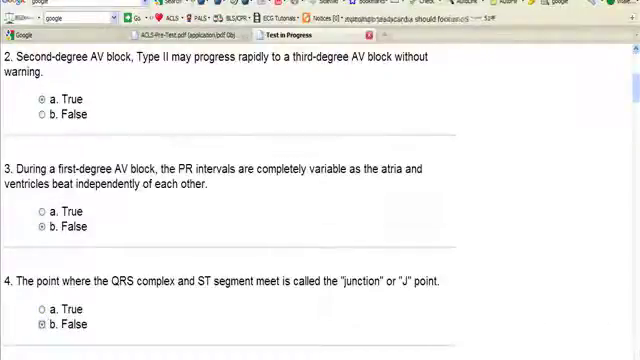
scroll(down, 3)
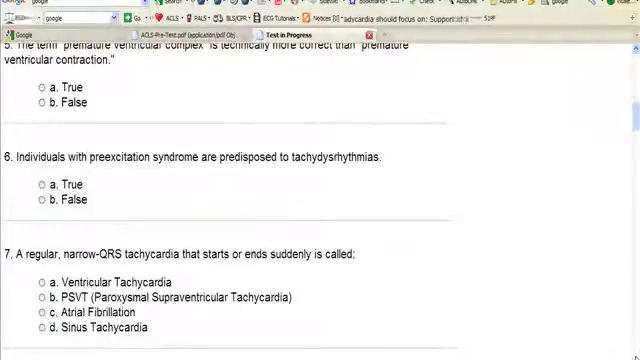
scroll(down, 3)
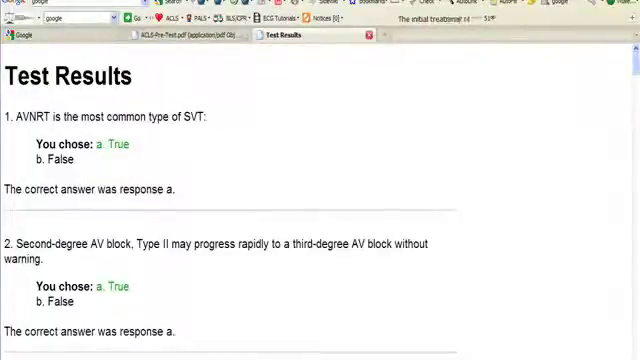
Scroll through the Test Results page comparing chosen answers with the correct responses.
scroll(down, 3)
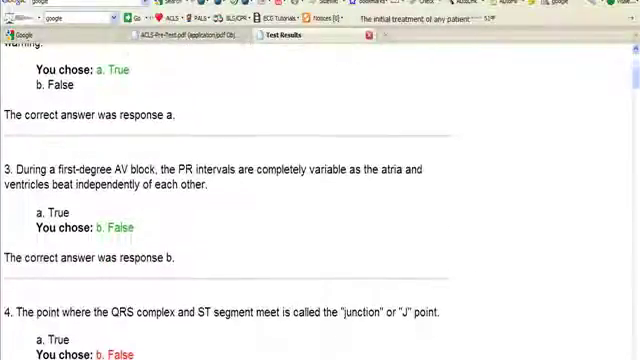
scroll(down, 3)
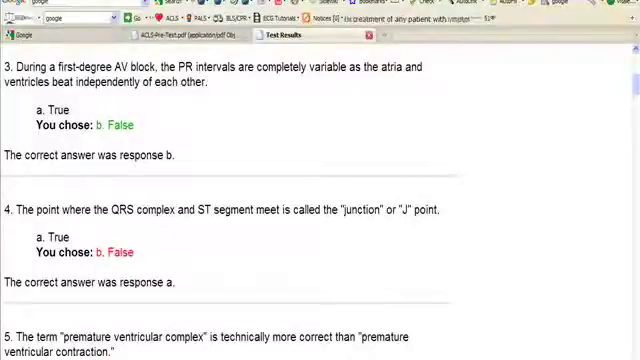
scroll(down, 3)
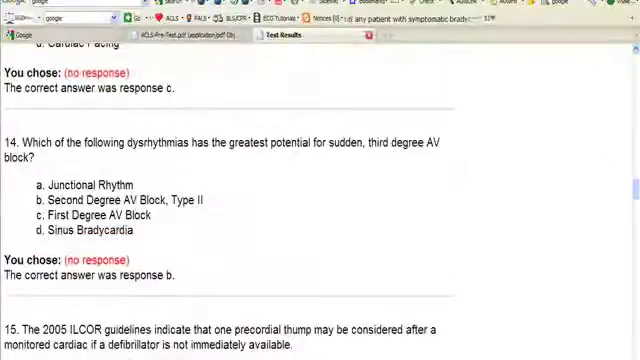
scroll(down, 3)
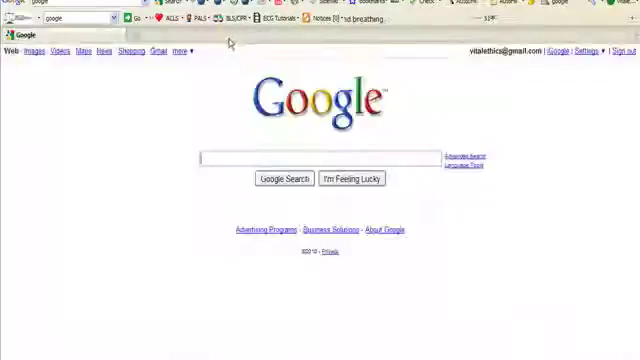
Load PALSStudy.pdf from the toolbar and read down through its pages 1–3.
click(192, 18)
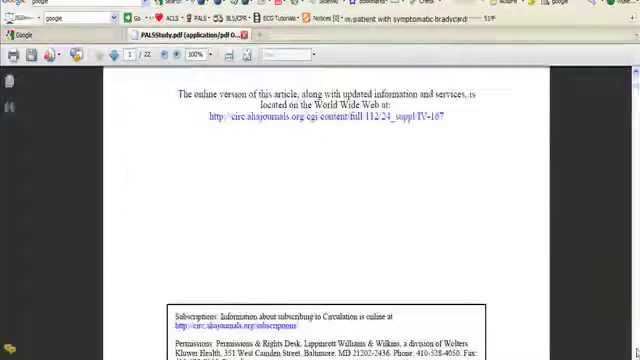
scroll(down, 3)
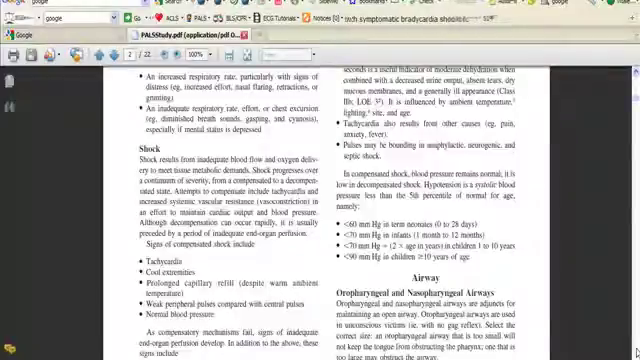
scroll(down, 3)
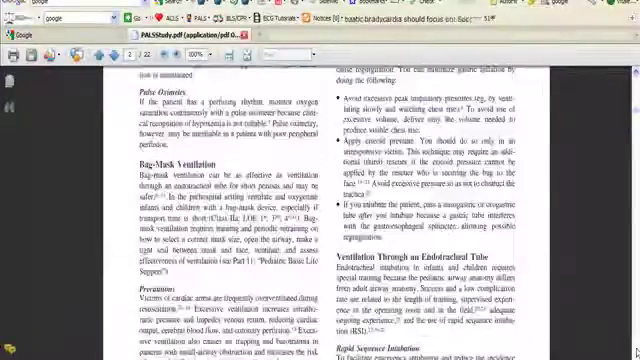
scroll(down, 3)
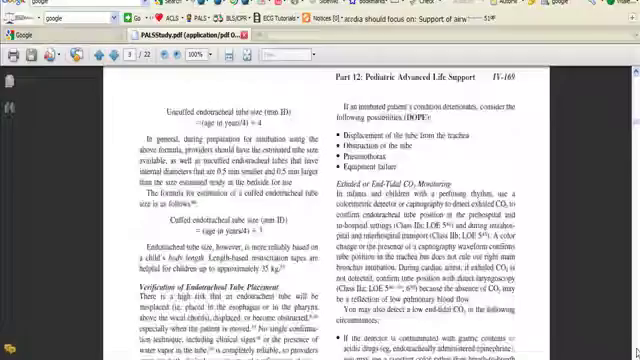
scroll(down, 3)
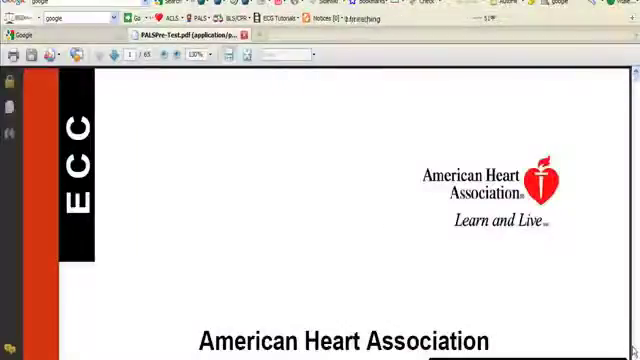
Scroll through the PALS pre-test's ECG rhythm strip pages.
scroll(down, 3)
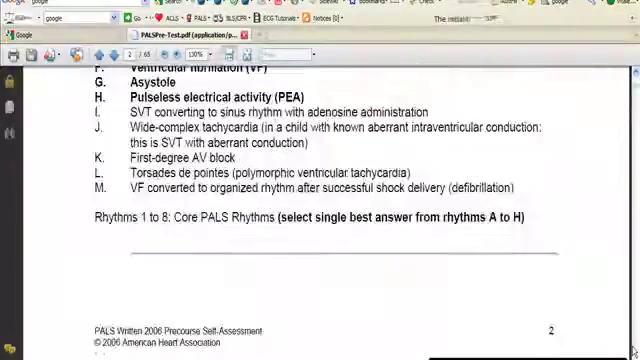
scroll(down, 3)
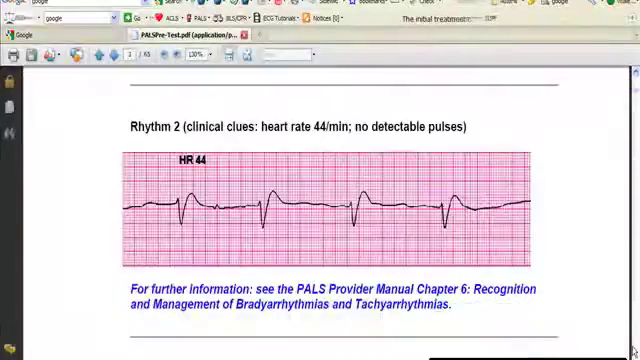
scroll(down, 3)
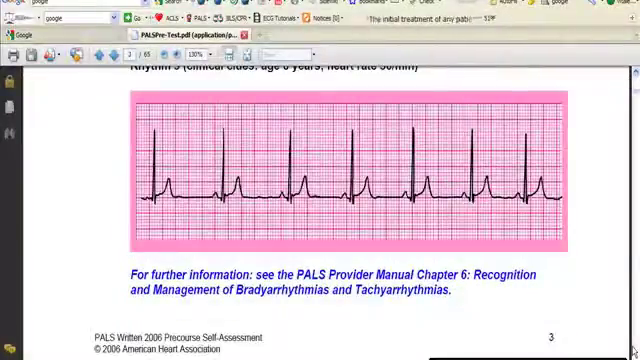
scroll(down, 3)
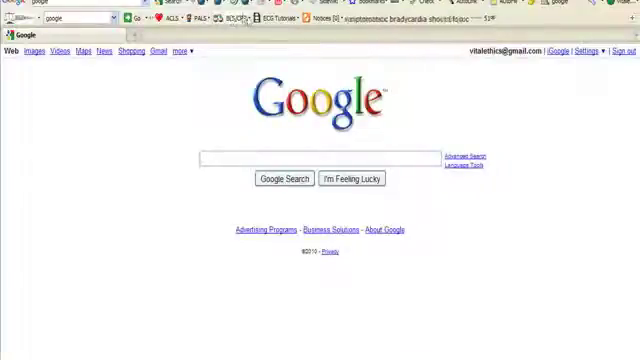
click(228, 32)
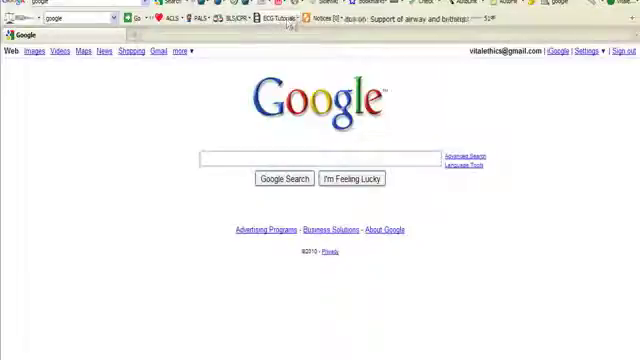
click(270, 23)
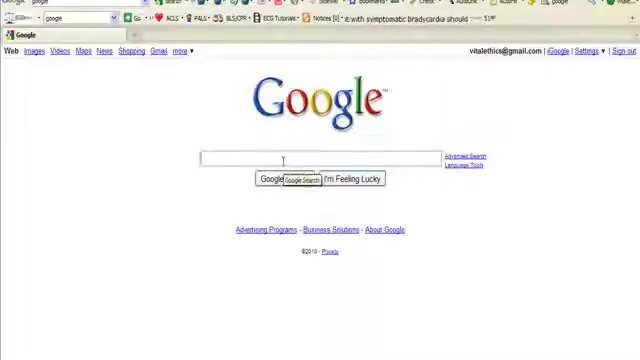
text(www)
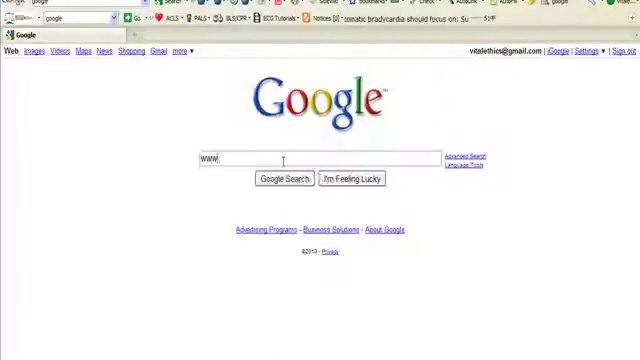
text(vi)
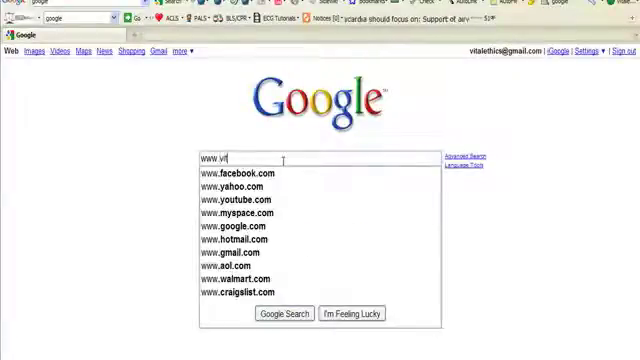
text(t)
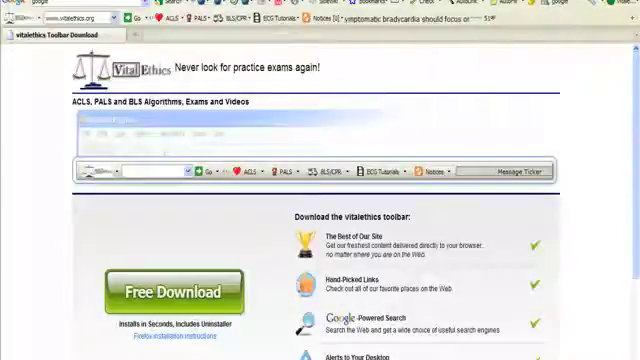
Scroll the toolbar download page past the Free Download button to its feature list and system requirements.
scroll(down, 3)
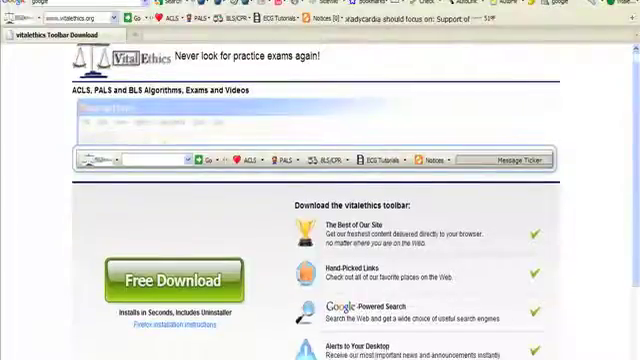
scroll(down, 3)
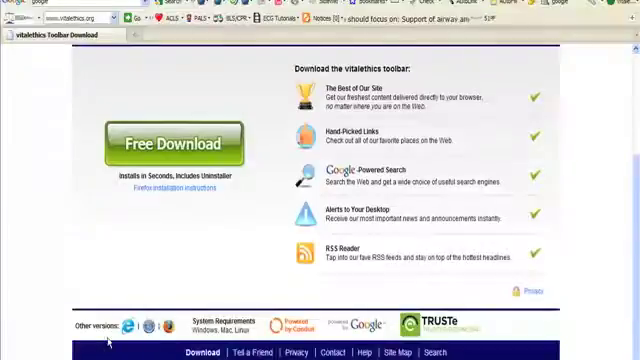